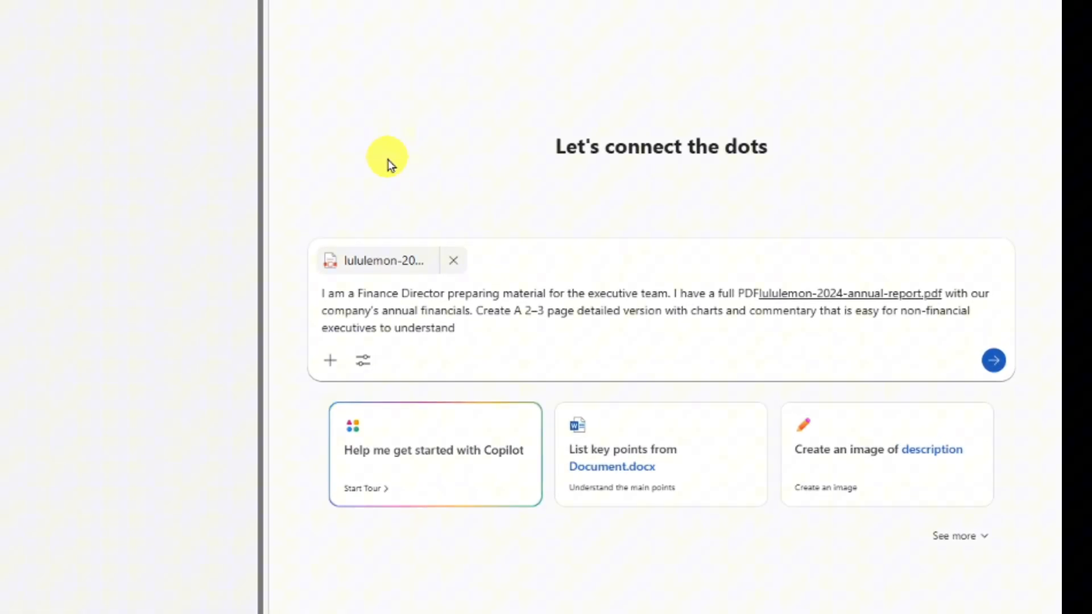
pyautogui.moveTo(383, 217)
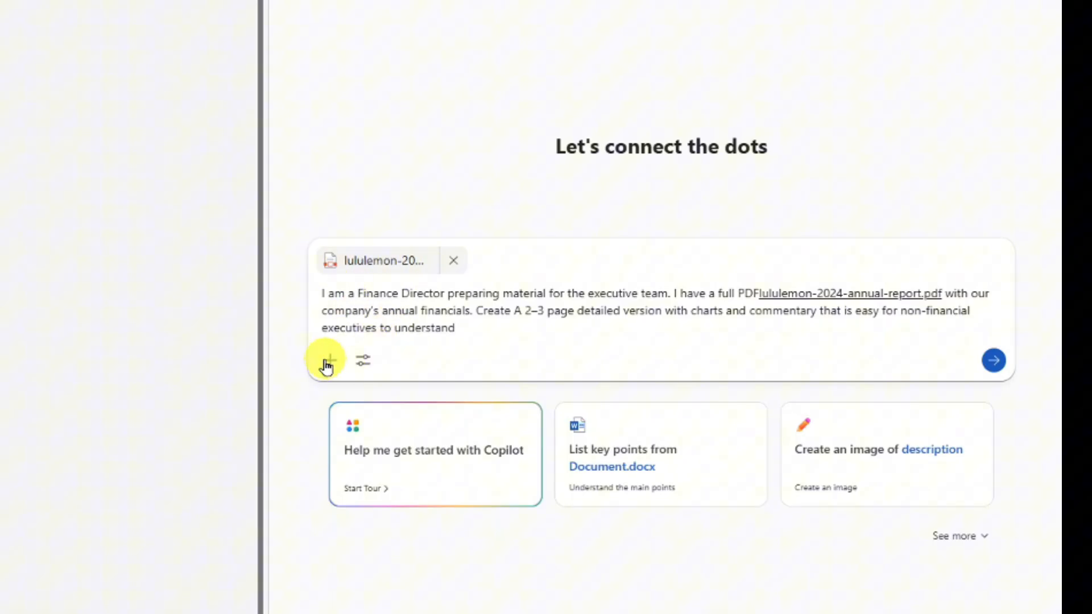
# - Turn on edit mode and send Copilot the 2–3 page executive summary request for the attached report
pyautogui.click(328, 361)
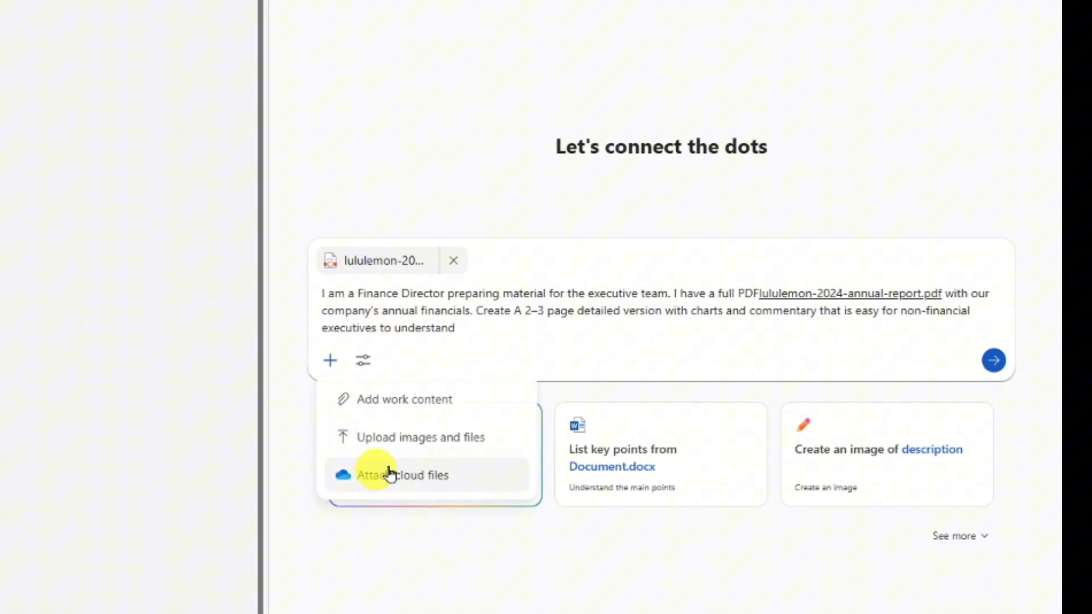
pyautogui.click(362, 360)
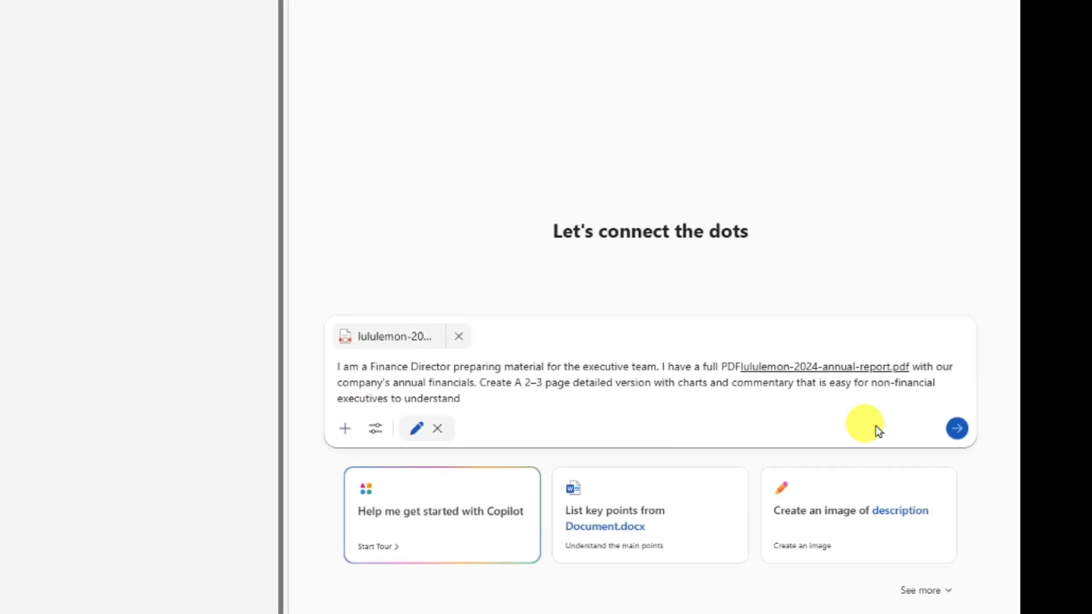
pyautogui.click(956, 428)
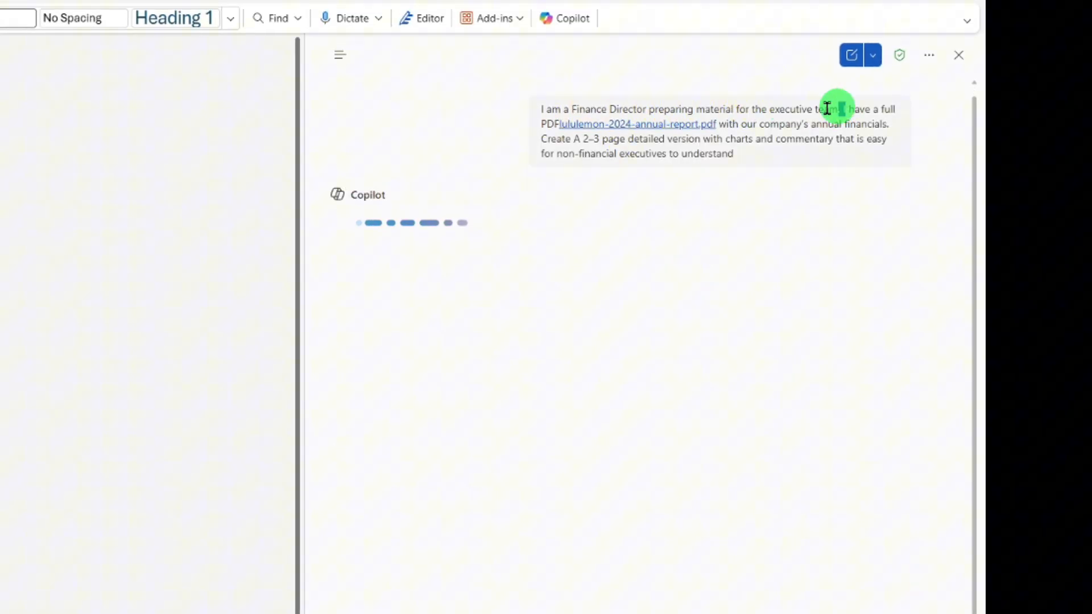
# - Wait while Copilot writes the summary title, subtitle and Executive Overview paragraph
pyautogui.moveTo(828, 109); pyautogui.dragTo(707, 124)
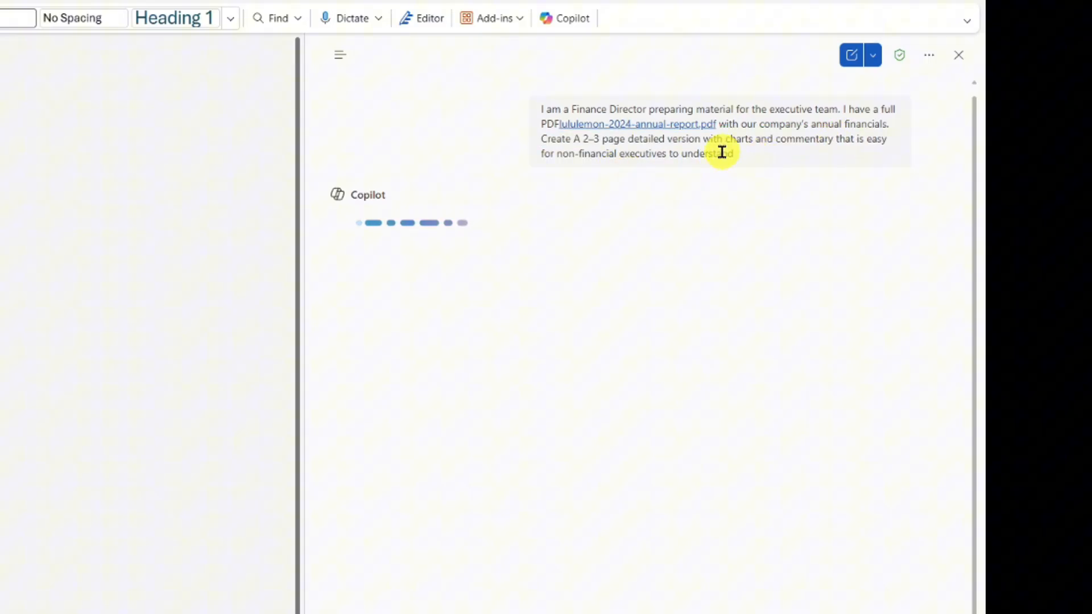
pyautogui.moveTo(148, 235)
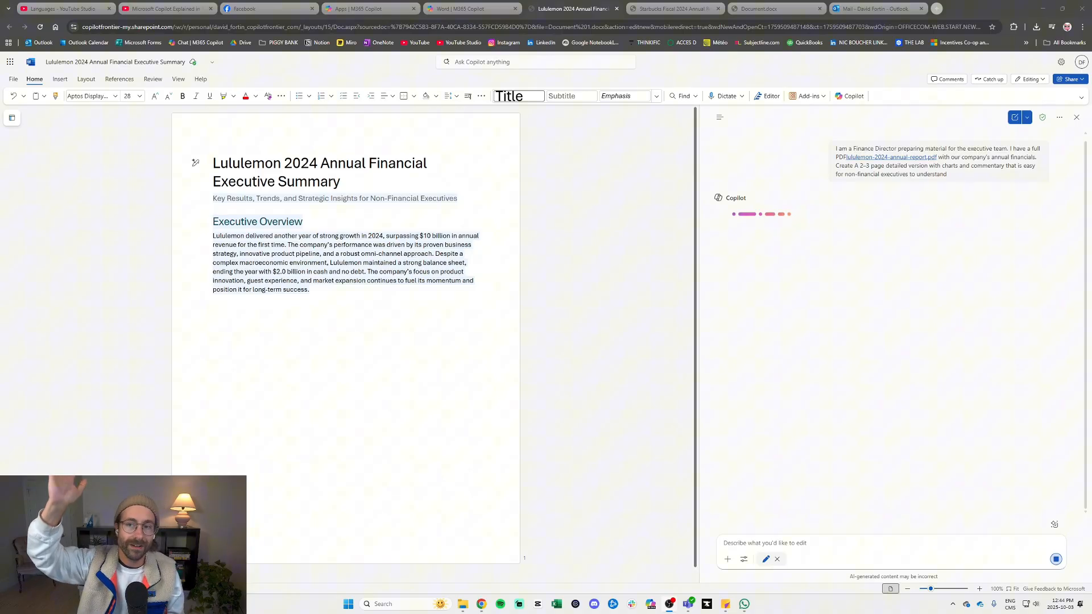
# - Open lululemon-2024-annual-report.pdf from Chrome downloads and browse its risk-factor pages
pyautogui.click(1037, 27)
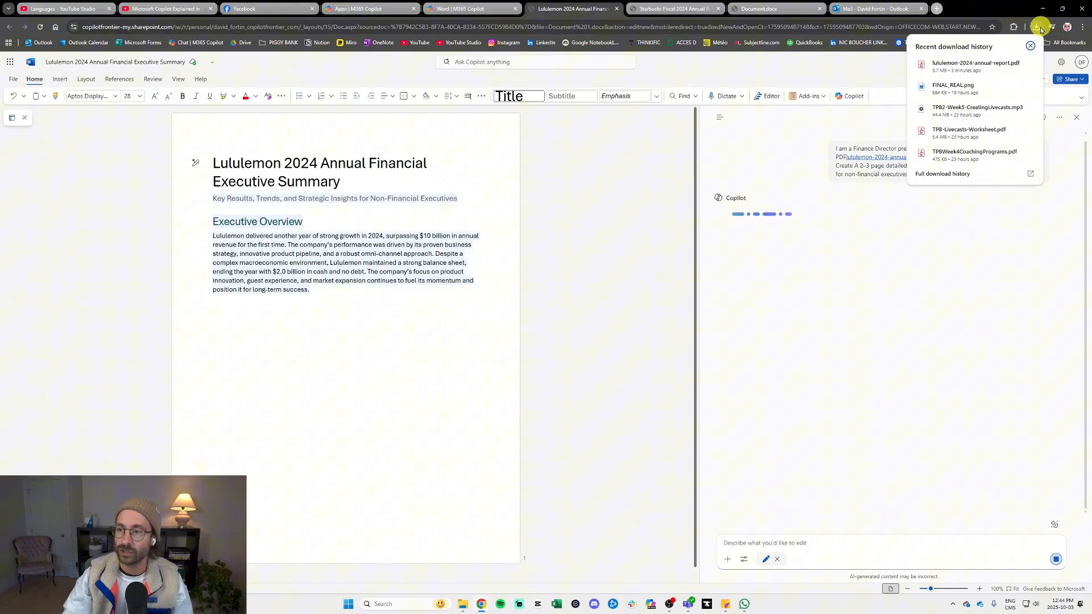
pyautogui.click(975, 62)
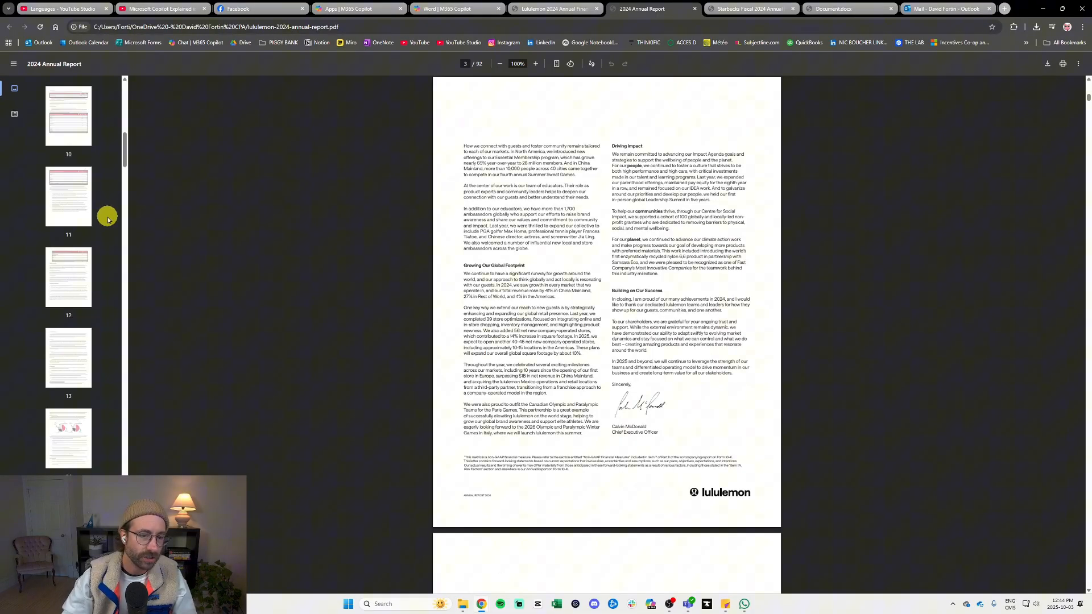
pyautogui.click(68, 197)
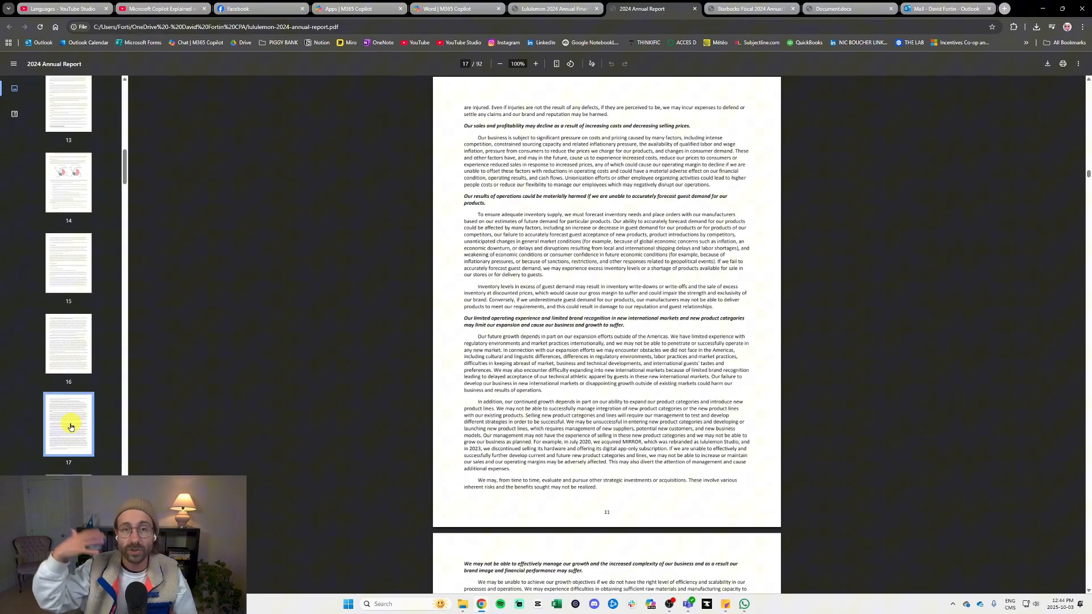
pyautogui.scroll(-3)
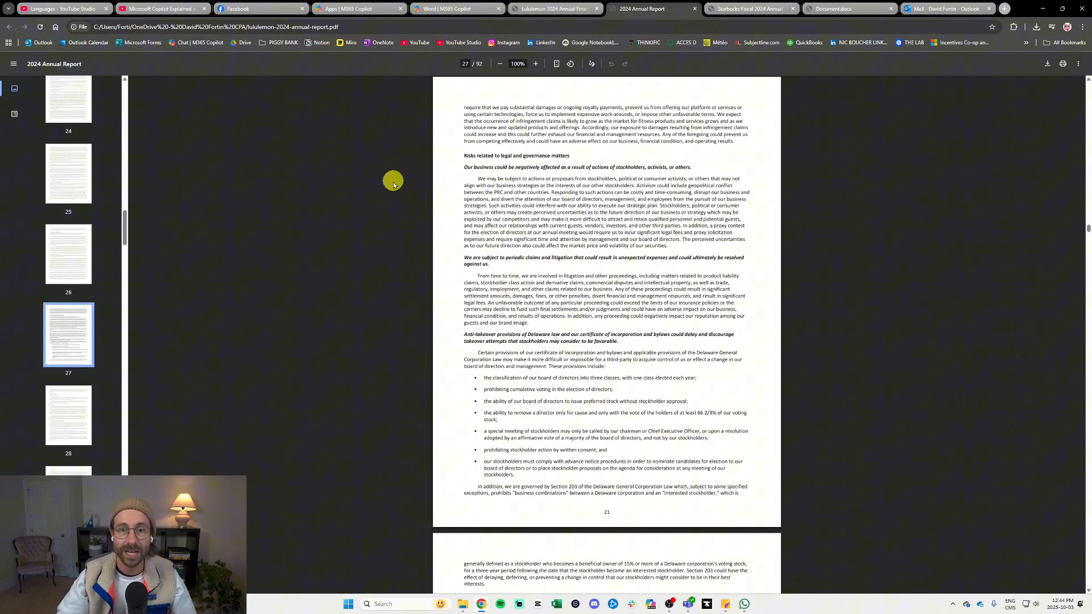
pyautogui.moveTo(397, 188)
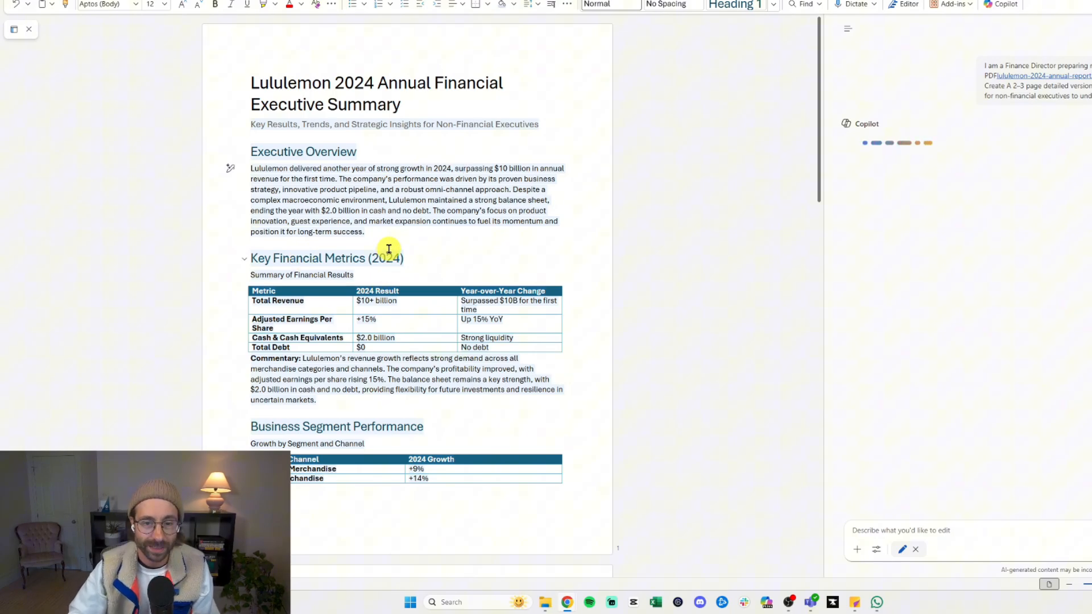
pyautogui.moveTo(383, 244)
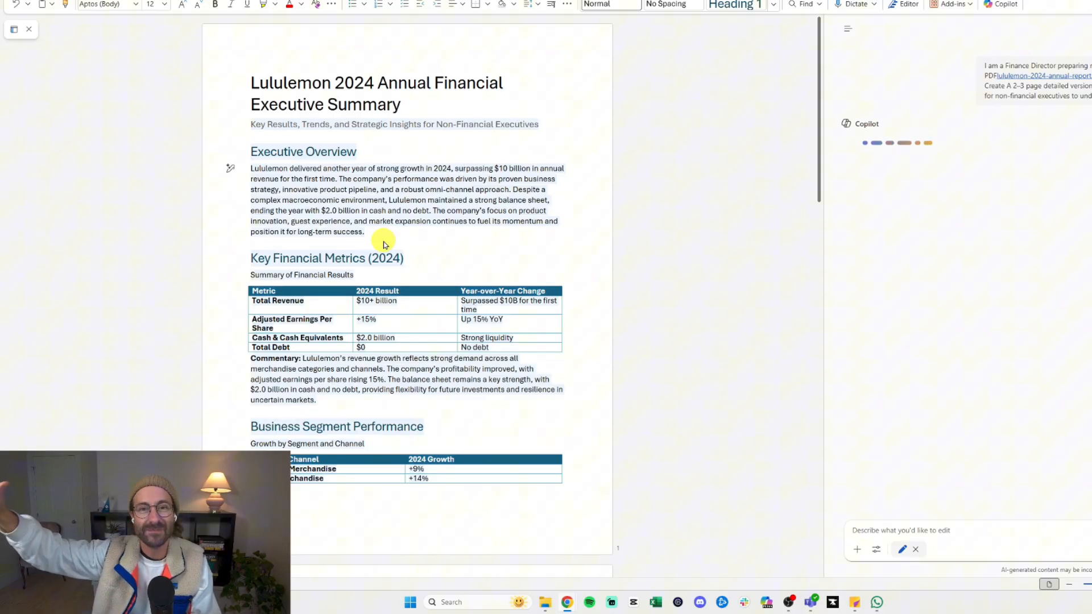
# - Scroll through the summary's financial metrics, segment tables, strategic initiatives and outlook as Copilot finishes
pyautogui.scroll(-3)
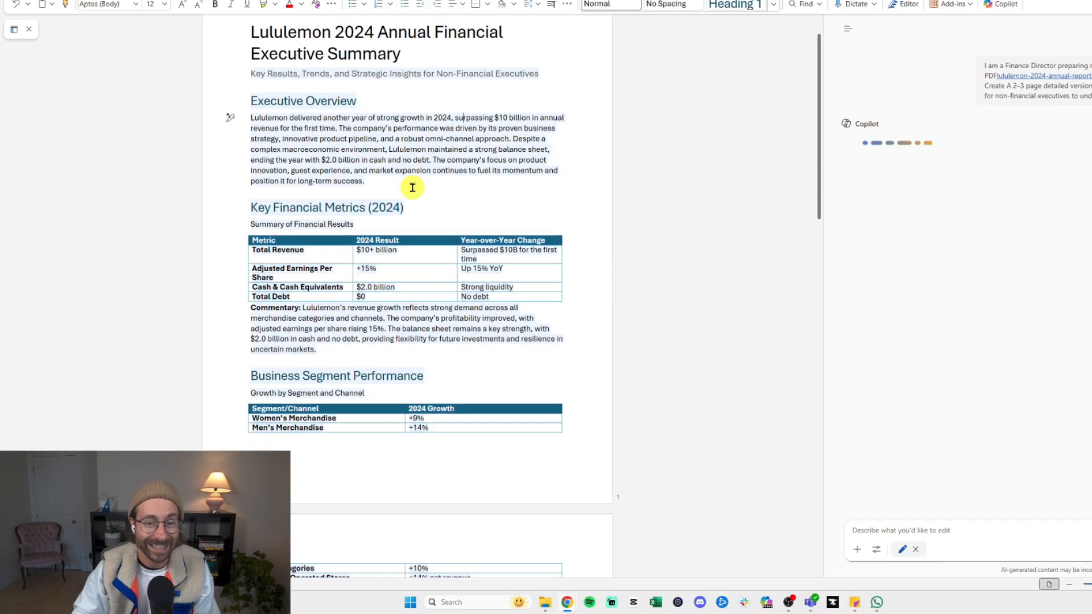
pyautogui.scroll(-3)
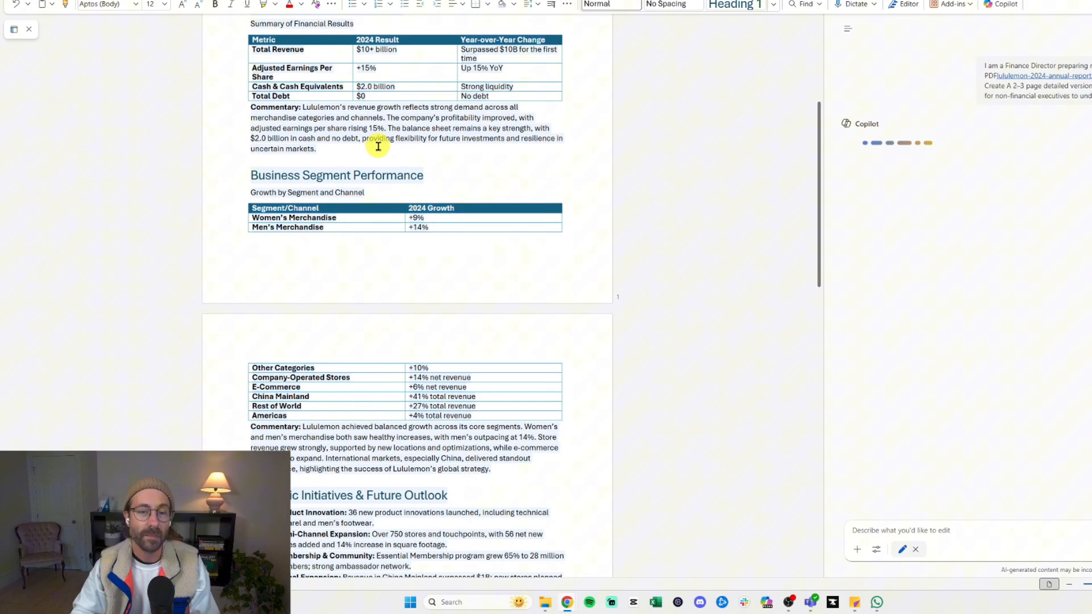
pyautogui.scroll(-3)
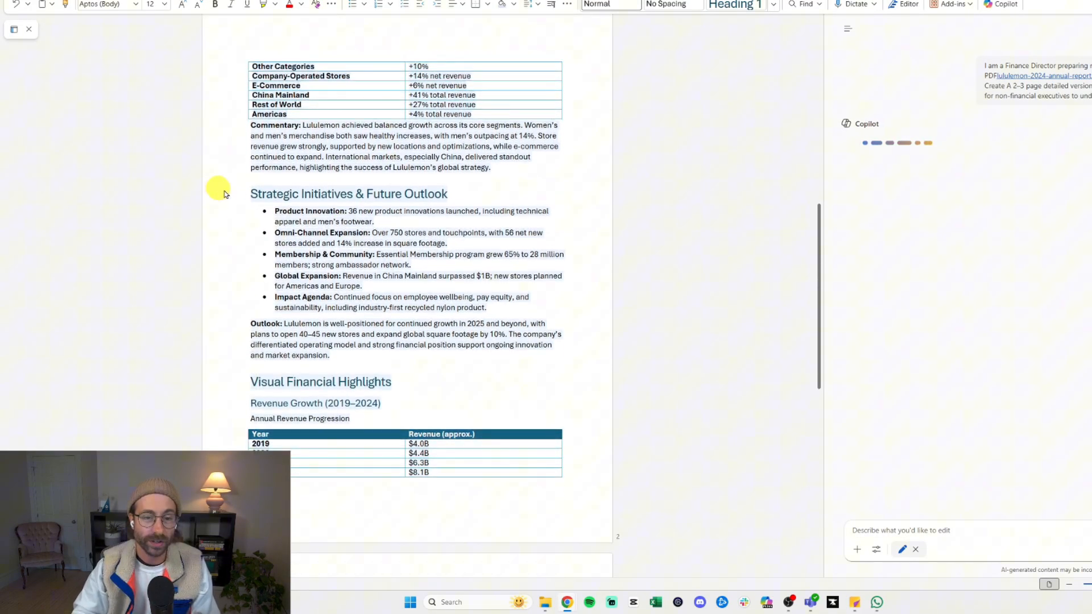
pyautogui.moveTo(404, 221)
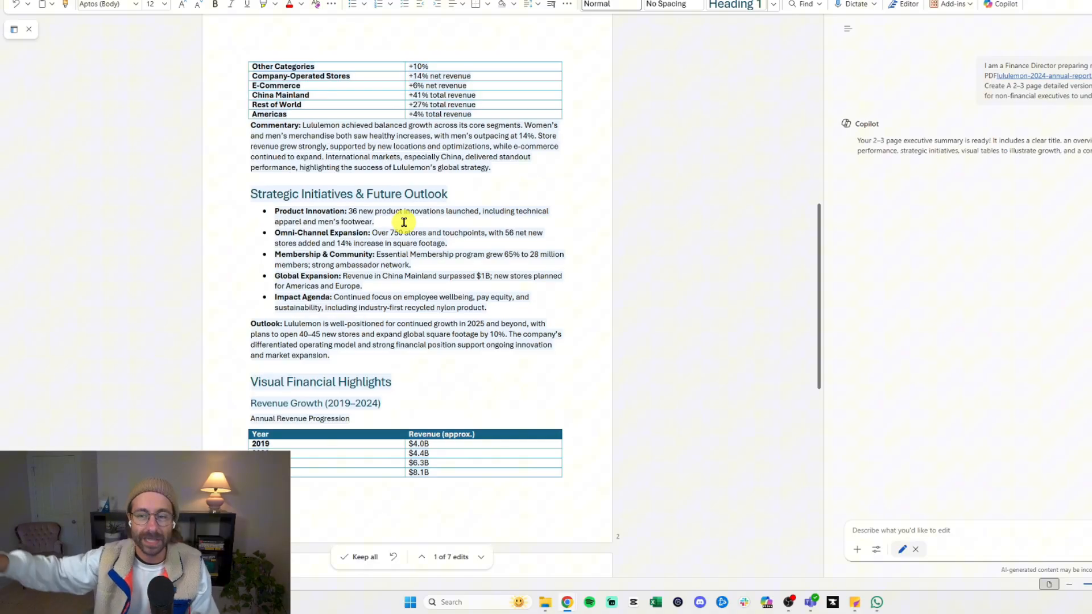
pyautogui.scroll(-3)
pyautogui.write('Add a section')
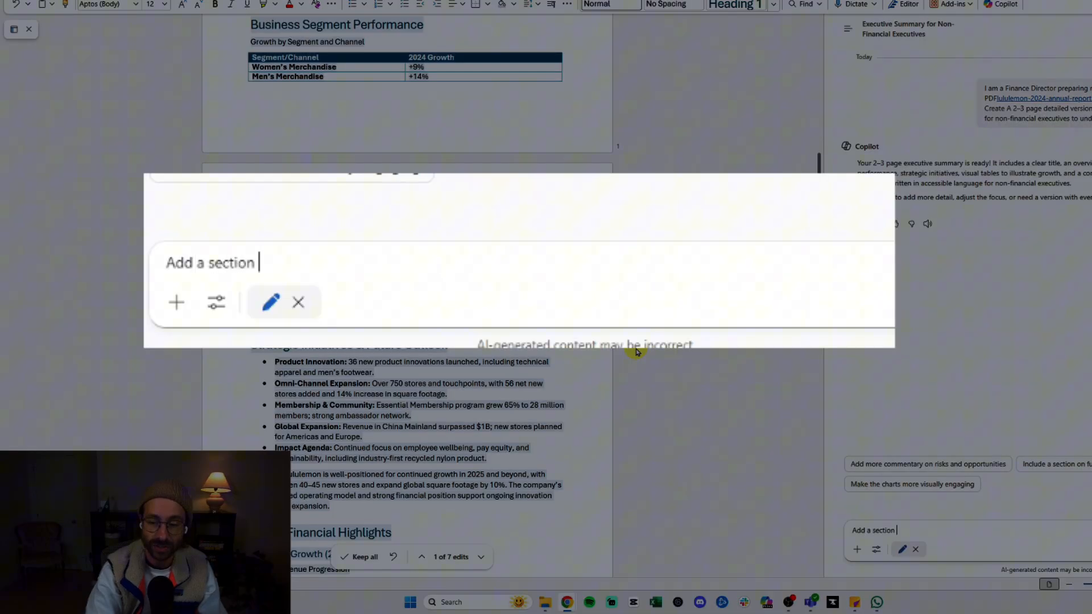
# - Ask Copilot for a funny men-versus-women sales section and review the inserted Battle of the Genders table
pyautogui.write('about the men verus')
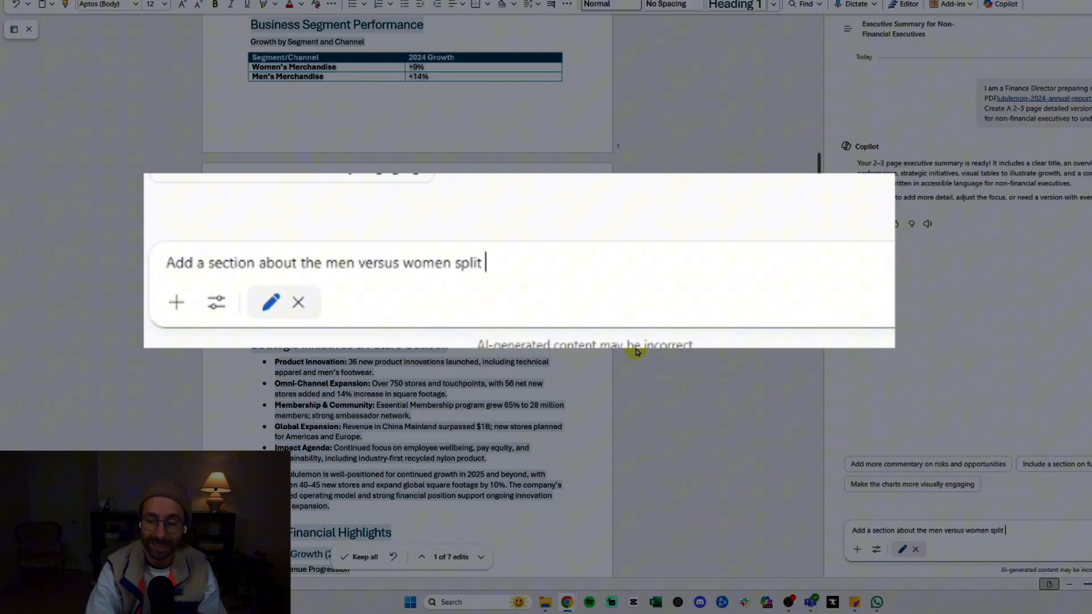
pyautogui.write('in sales and a')
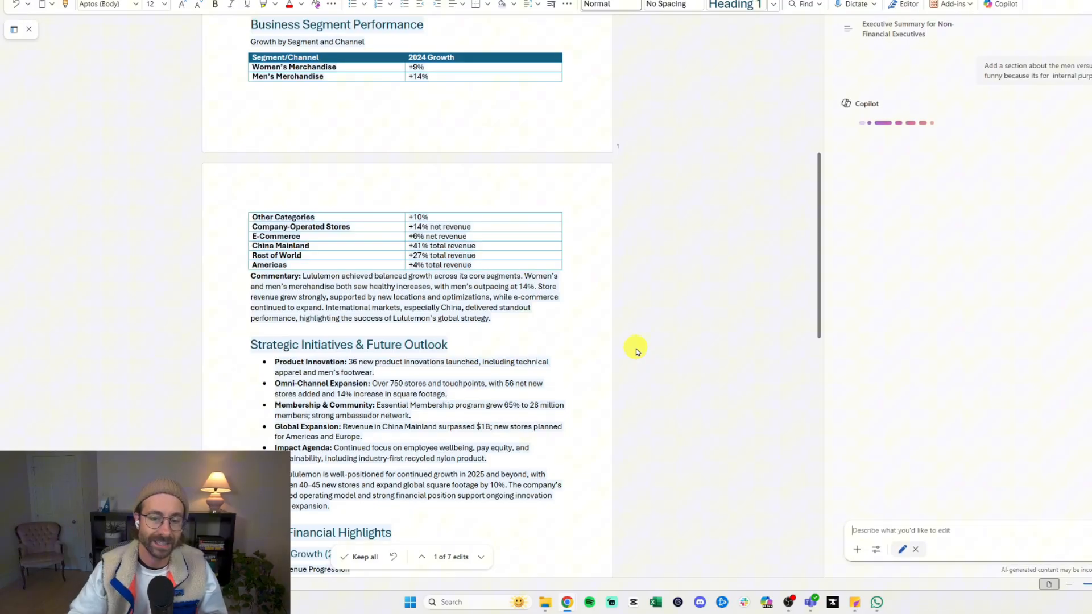
pyautogui.scroll(-3)
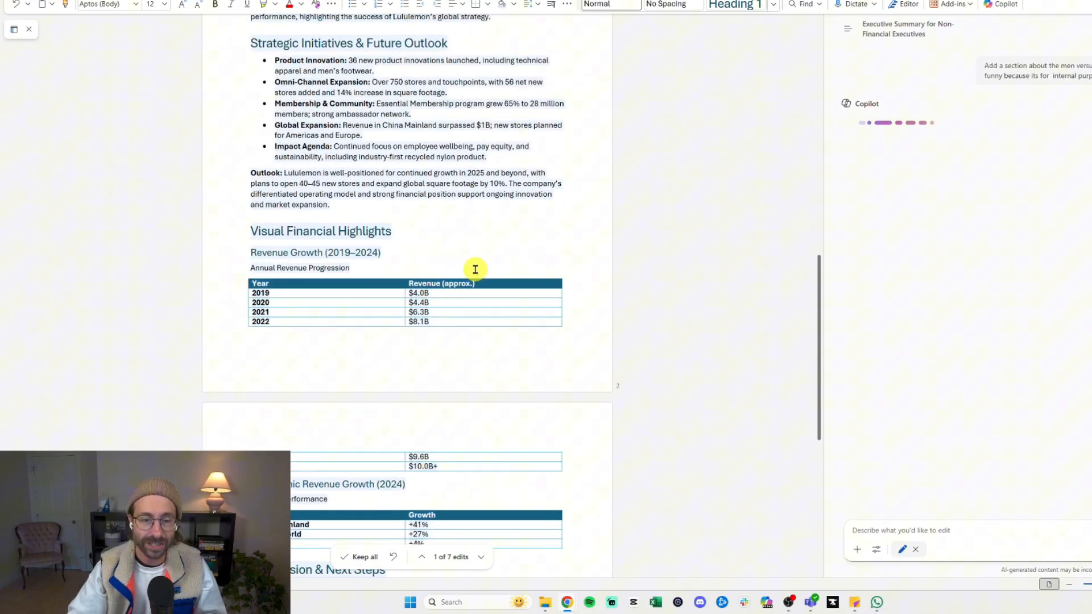
pyautogui.scroll(-3)
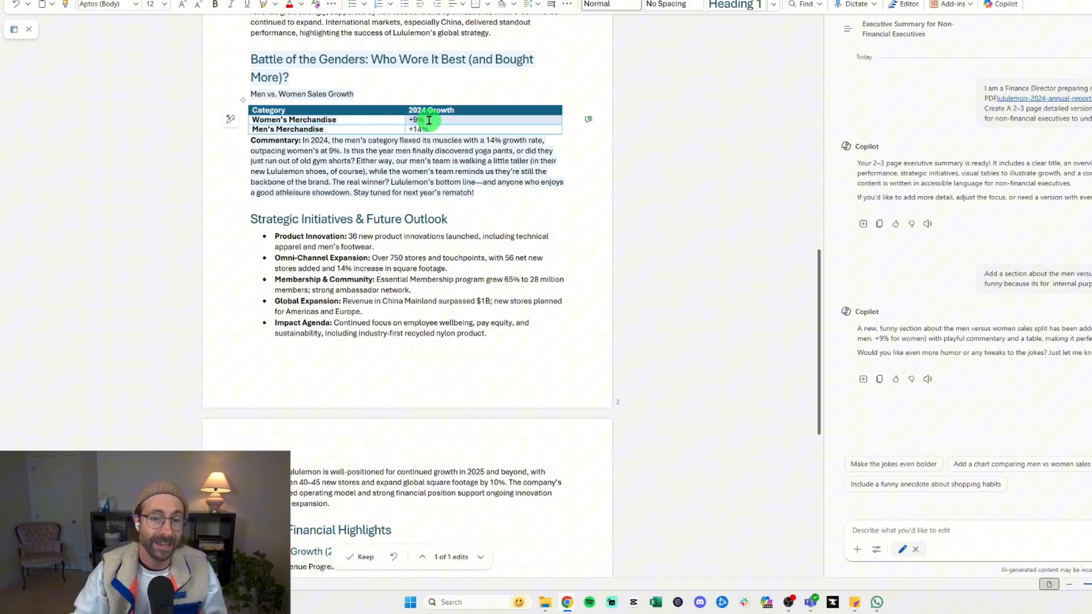
# - Review the Battle of the Genders section and ask Copilot to switch the text to Rockwell
pyautogui.click(416, 119)
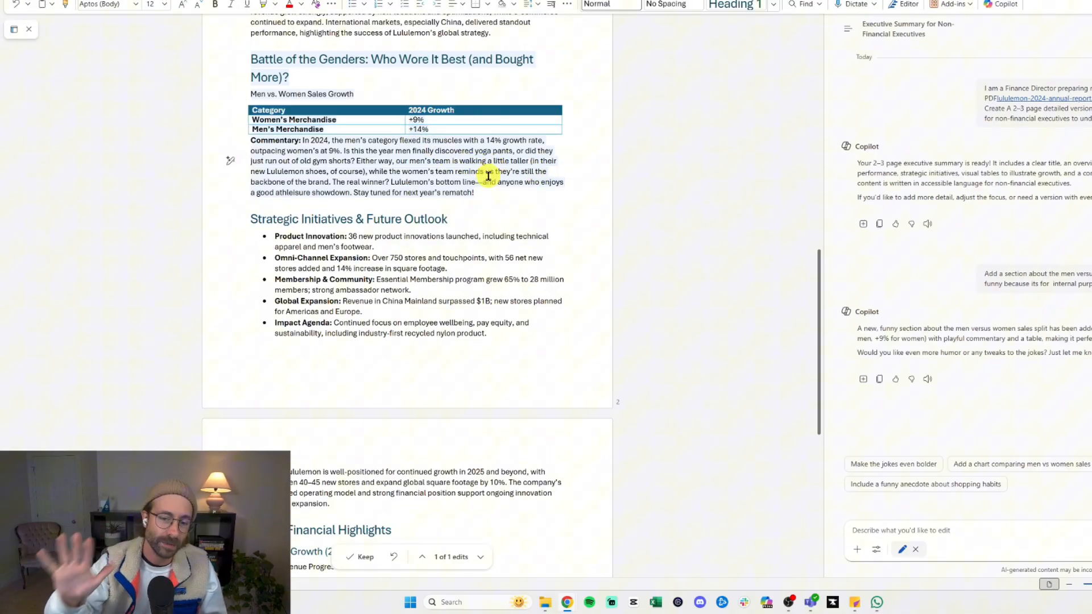
pyautogui.scroll(-3)
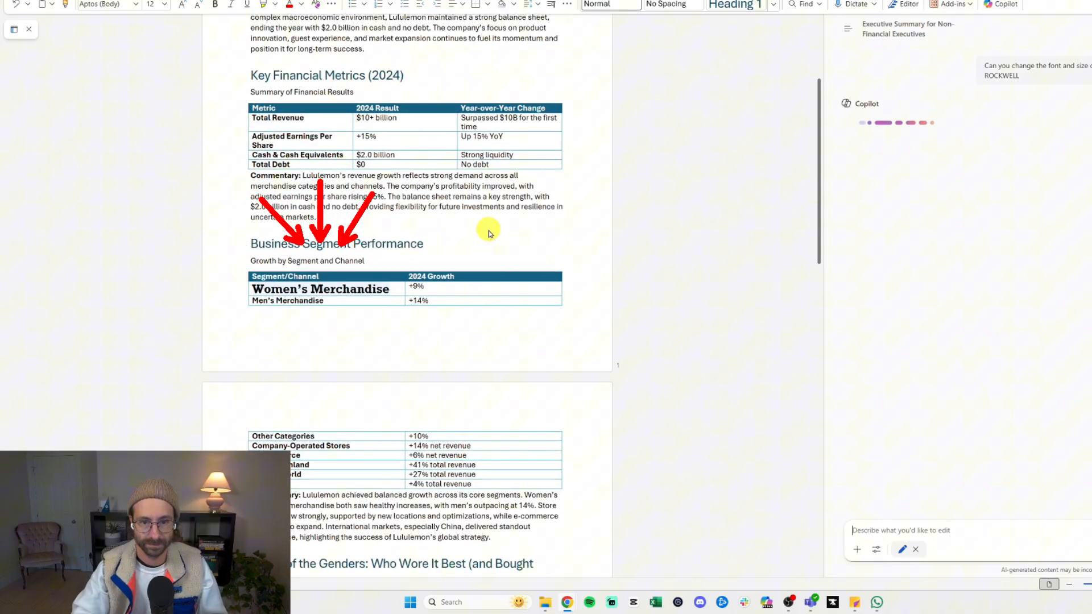
# - Scroll the summary while Copilot applies the Rockwell font change
pyautogui.scroll(-3)
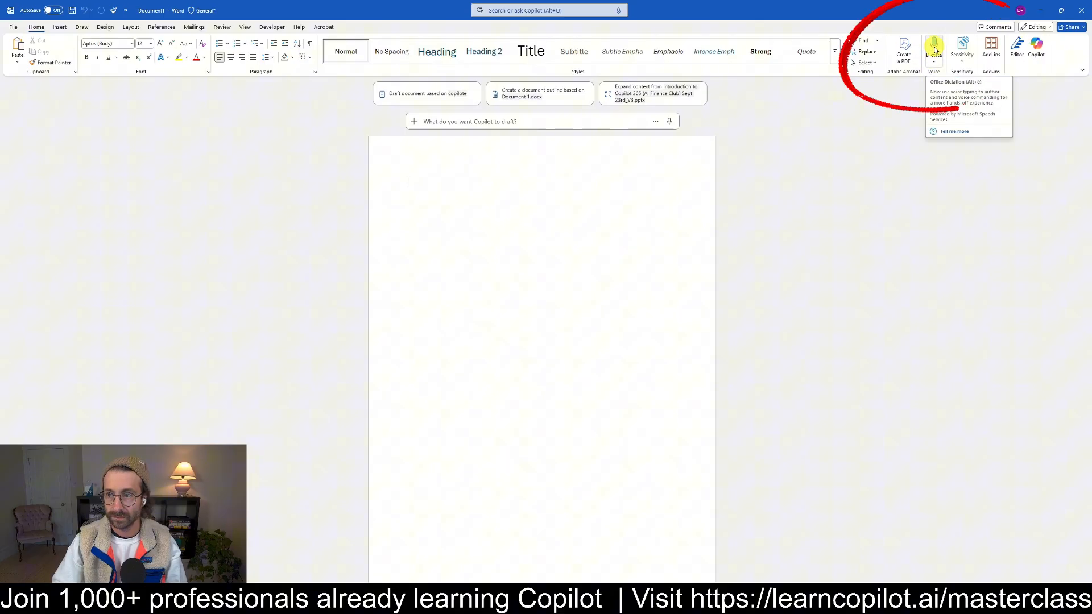
# - Dictate David's career story: PwC 2016–2020, three years at Ubisoft, then a poker software company
pyautogui.click(933, 46)
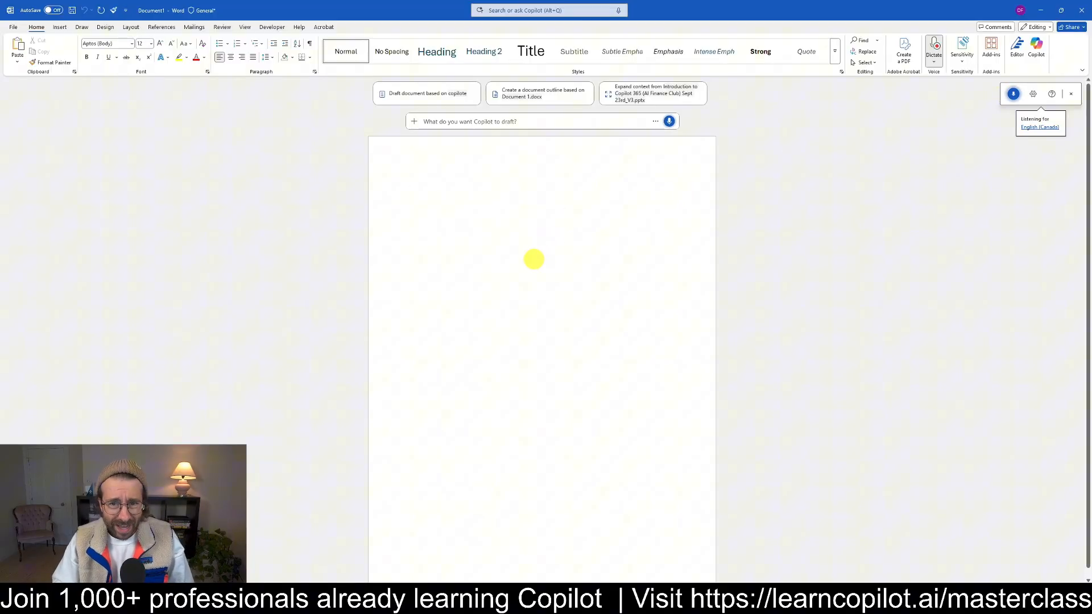
pyautogui.write("Hello i'm david")
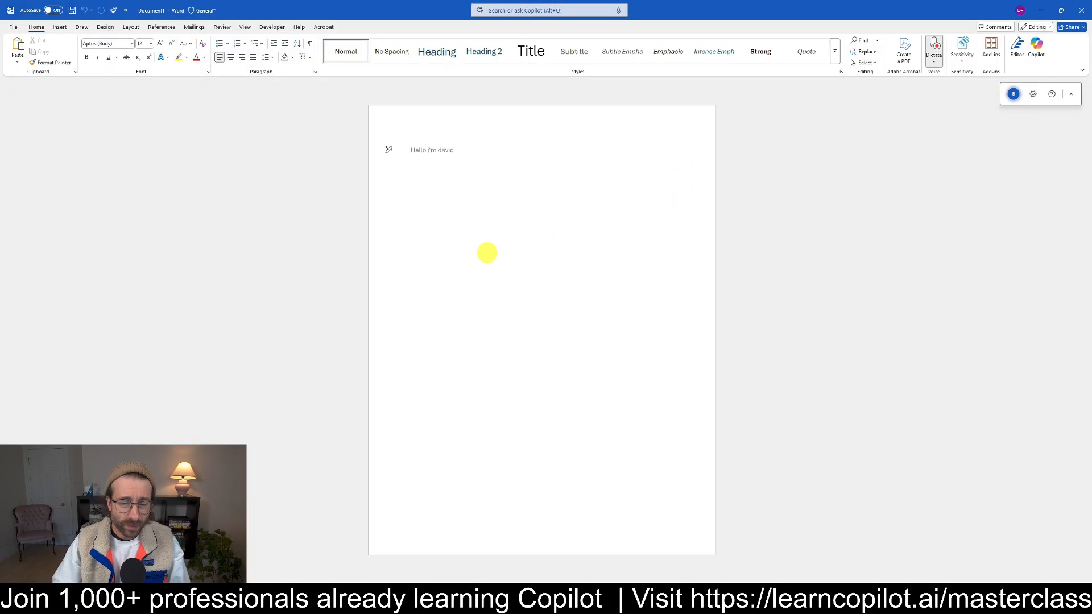
pyautogui.write('i worked for PWC from 2016 to')
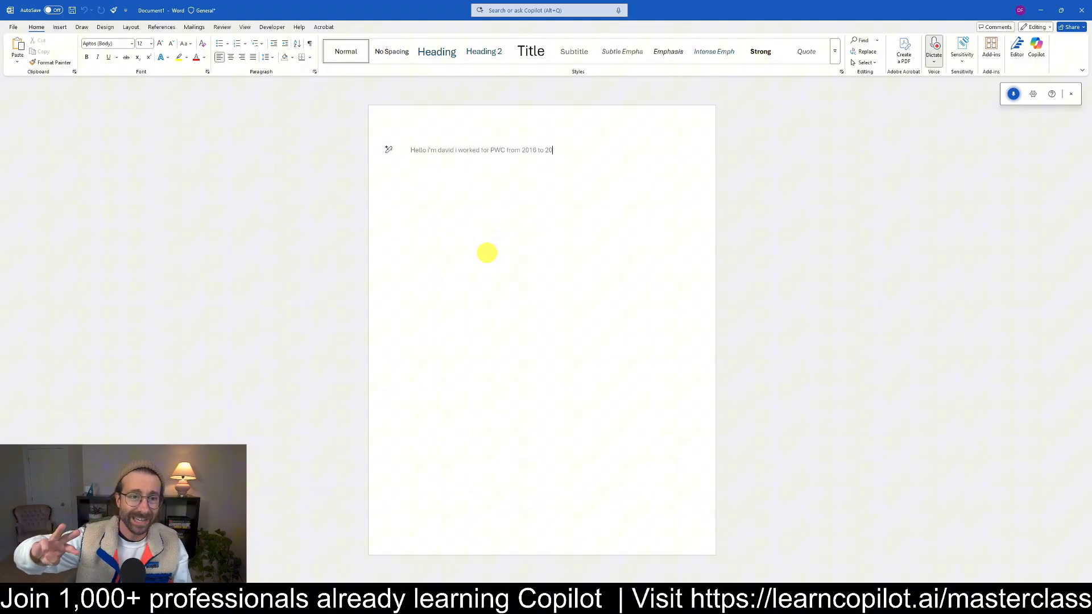
pyautogui.write('20 that i worked three years')
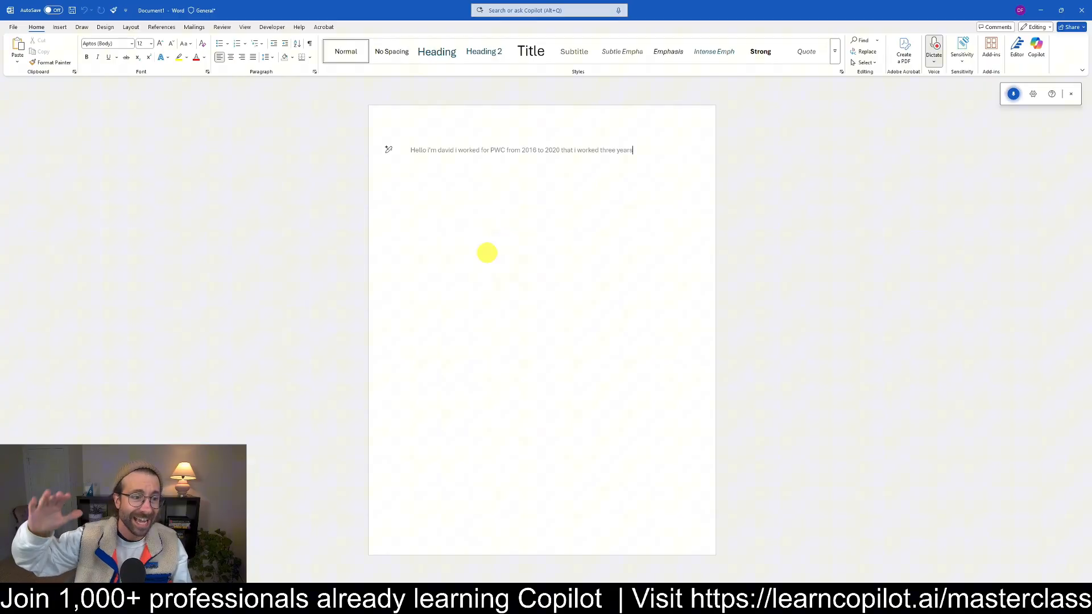
pyautogui.write('in ubisoft as FP and a manager and then i')
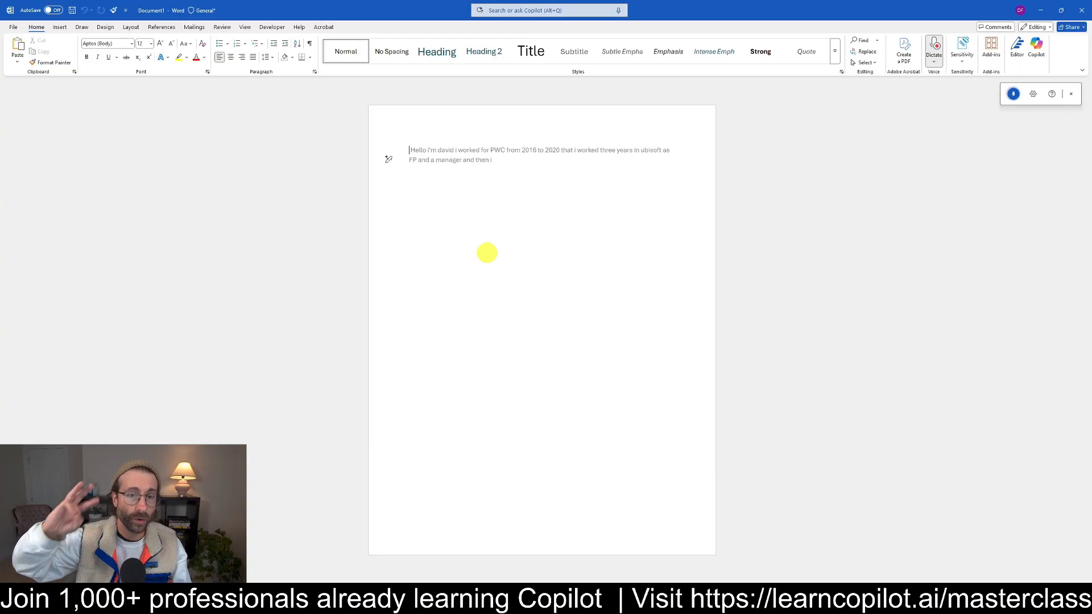
pyautogui.write('work for three years at')
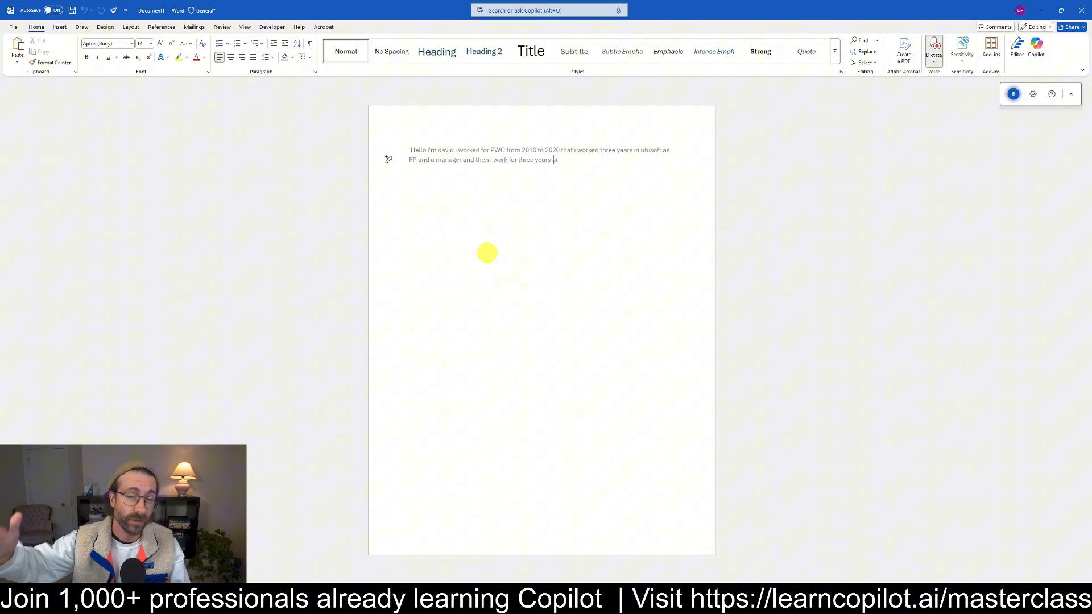
pyautogui.write('poker software service company')
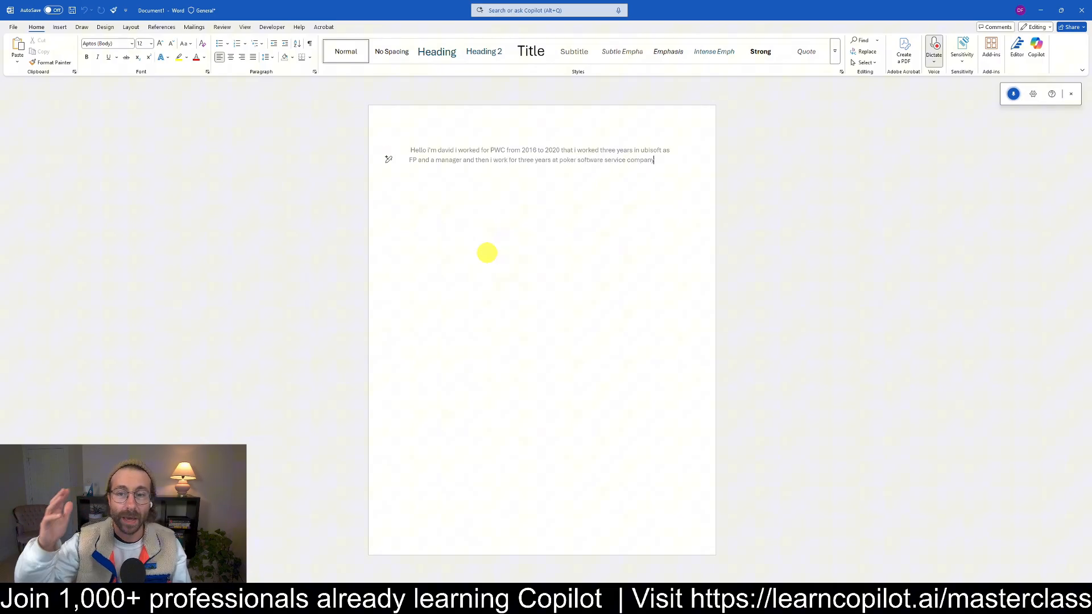
pyautogui.write('where i was the FP and a')
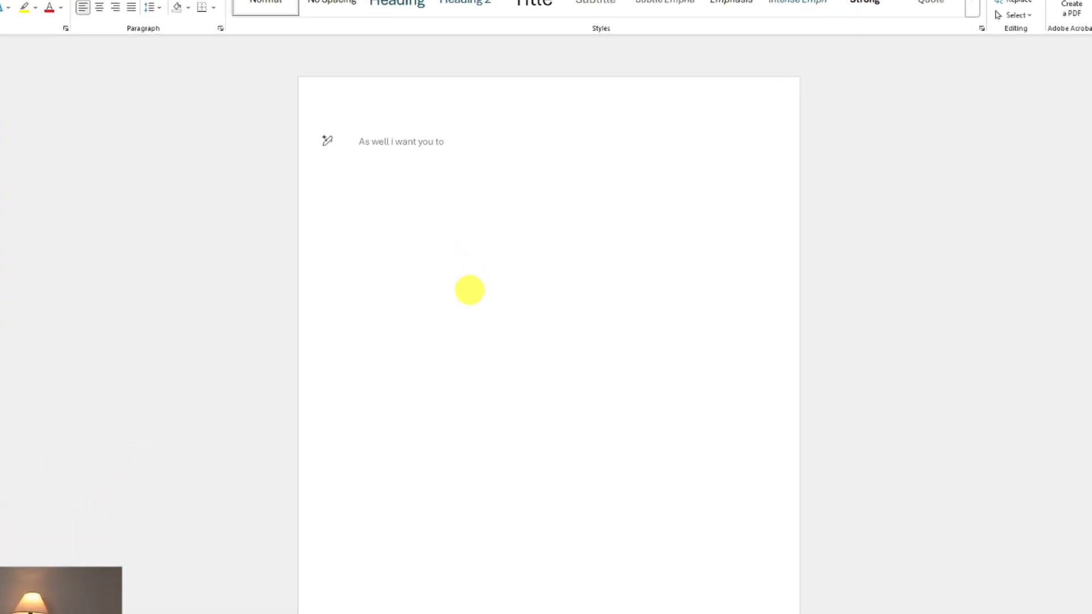
pyautogui.write("Hello I'm David I worked for PwC from 2016 to 2020 that I worked three years in Ubisoft as FP and a manager and then I worked for three years at poker software service company where I was the FP and a manager")
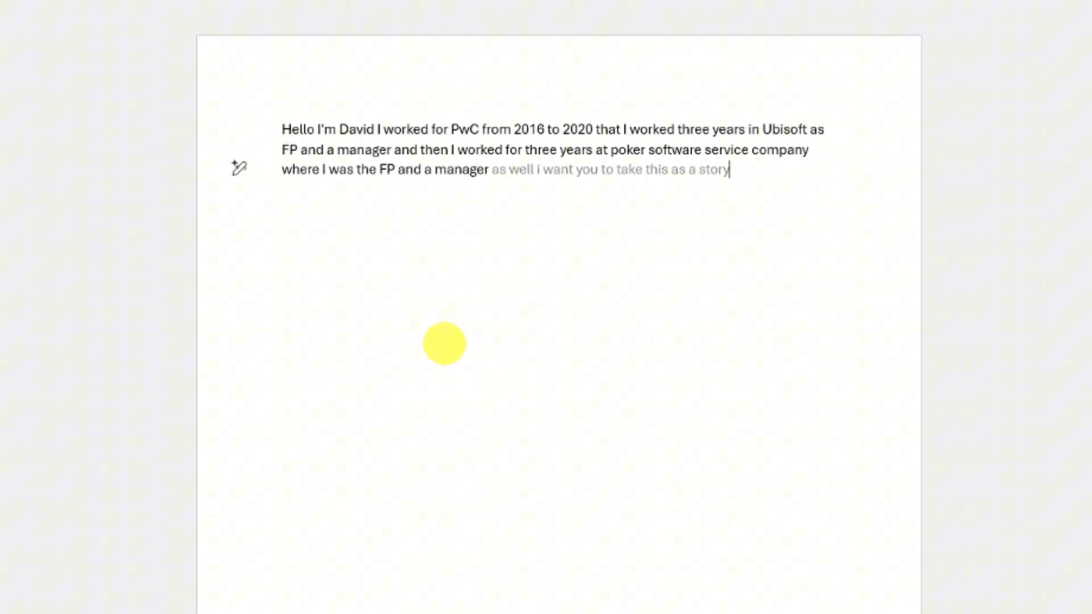
pyautogui.write('an put it in a')
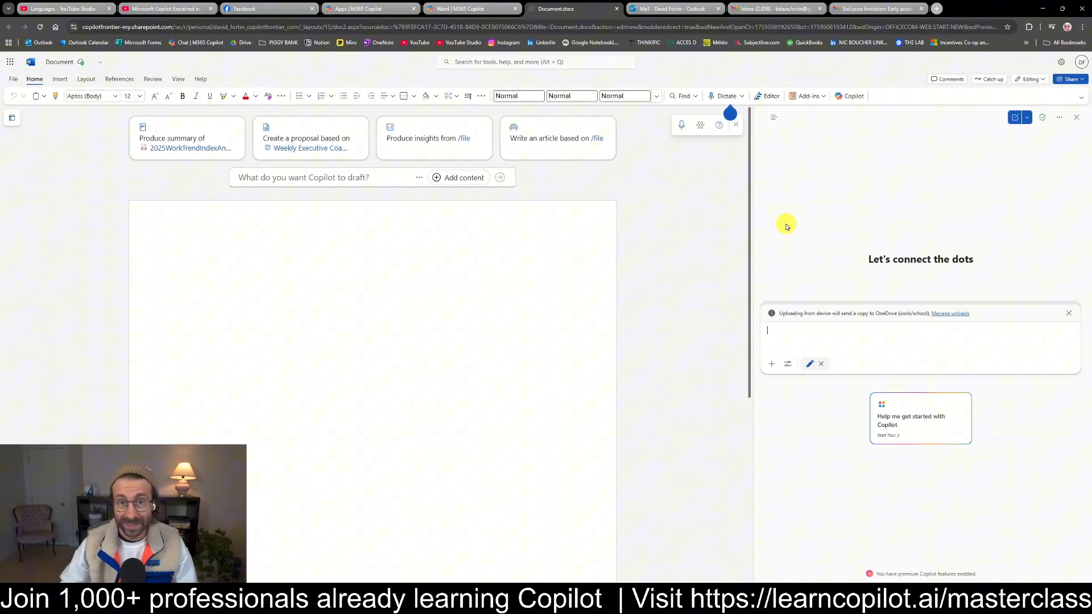
# - Ask Copilot for a career resume based on the attached story, then review the drafted accountant resume
pyautogui.write('Create a')
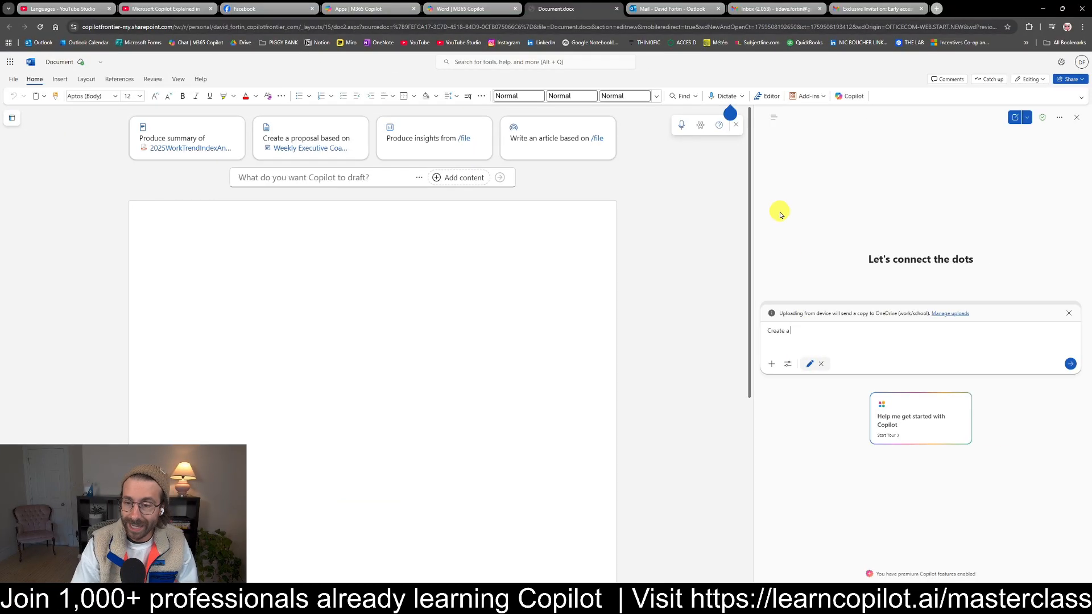
pyautogui.write('resume for my c')
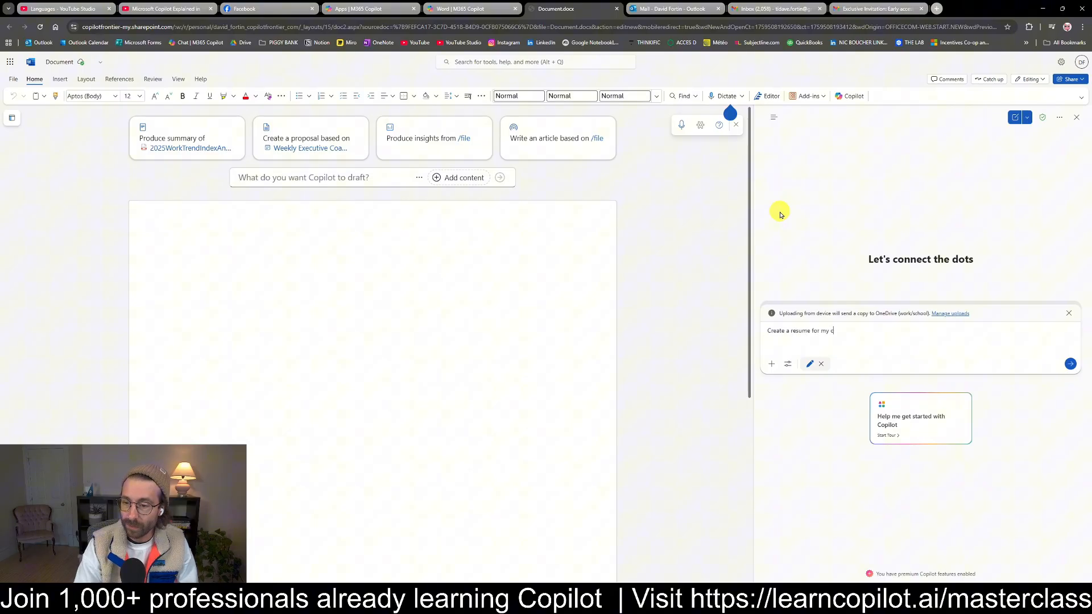
pyautogui.write("areer I want to apply on job, I'm an accountant")
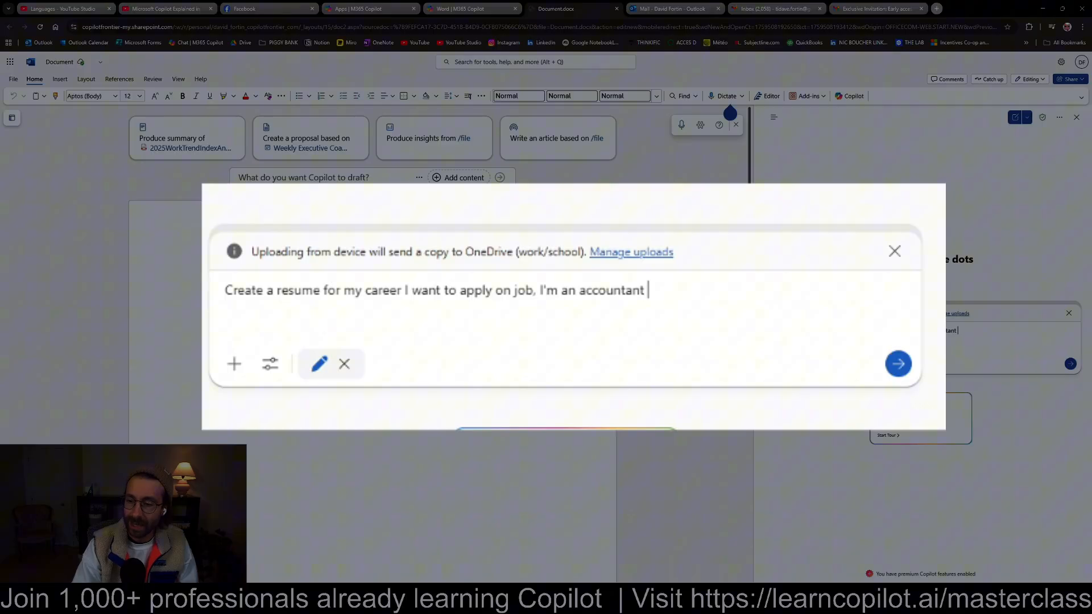
pyautogui.write('I added my story')
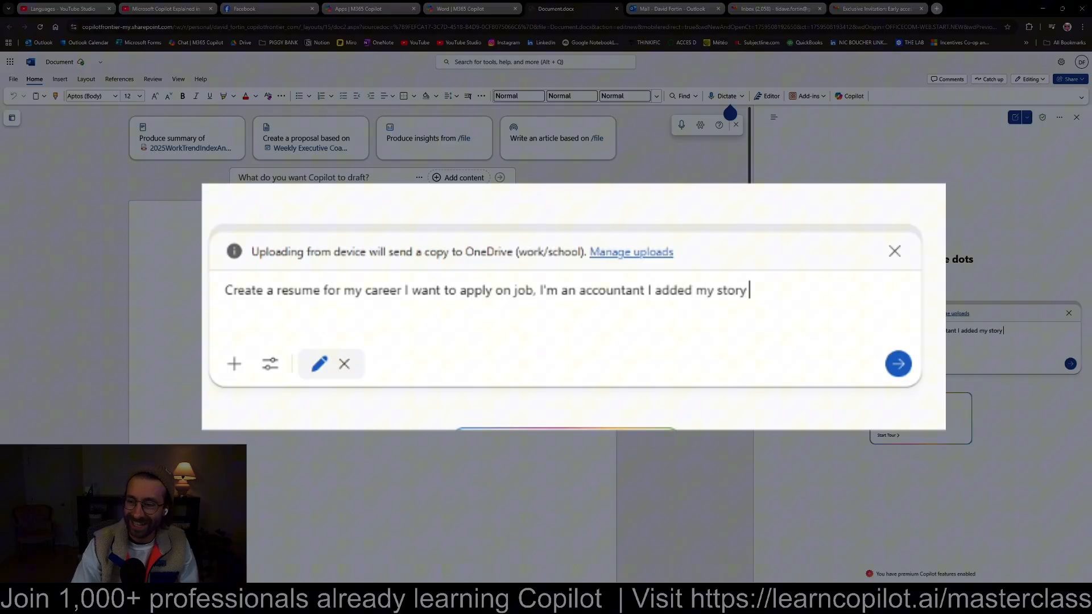
pyautogui.write('in the attached file. Make the b')
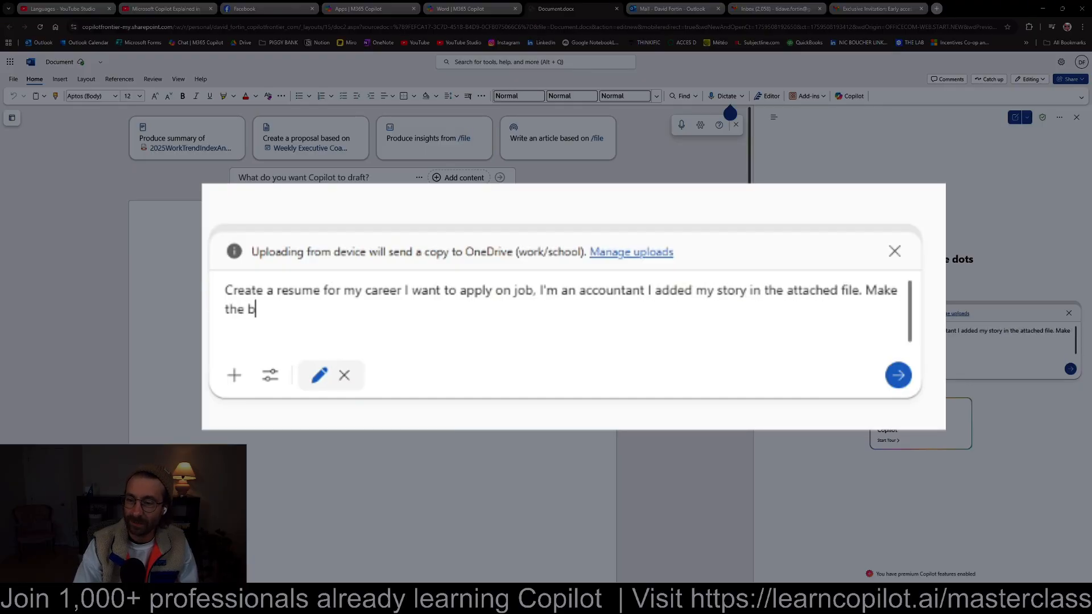
pyautogui.click(897, 374)
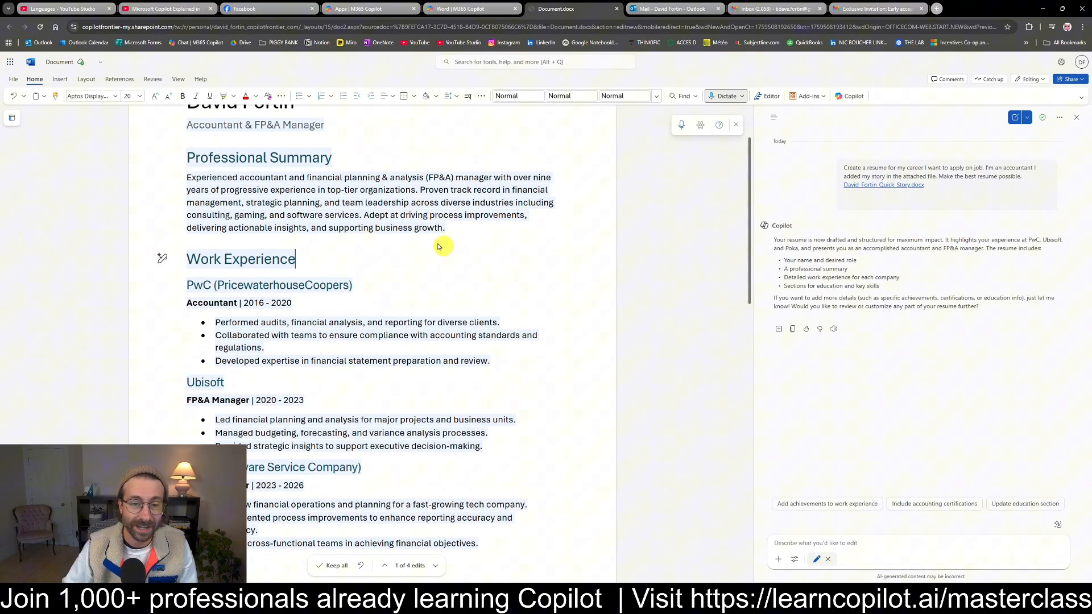
pyautogui.moveTo(478, 258)
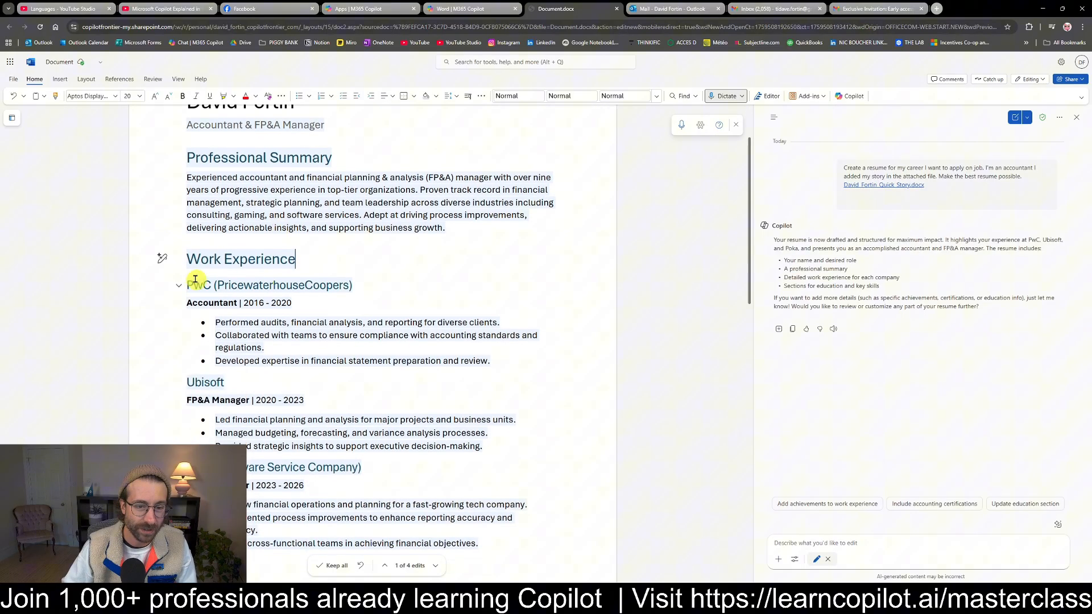
pyautogui.scroll(-3)
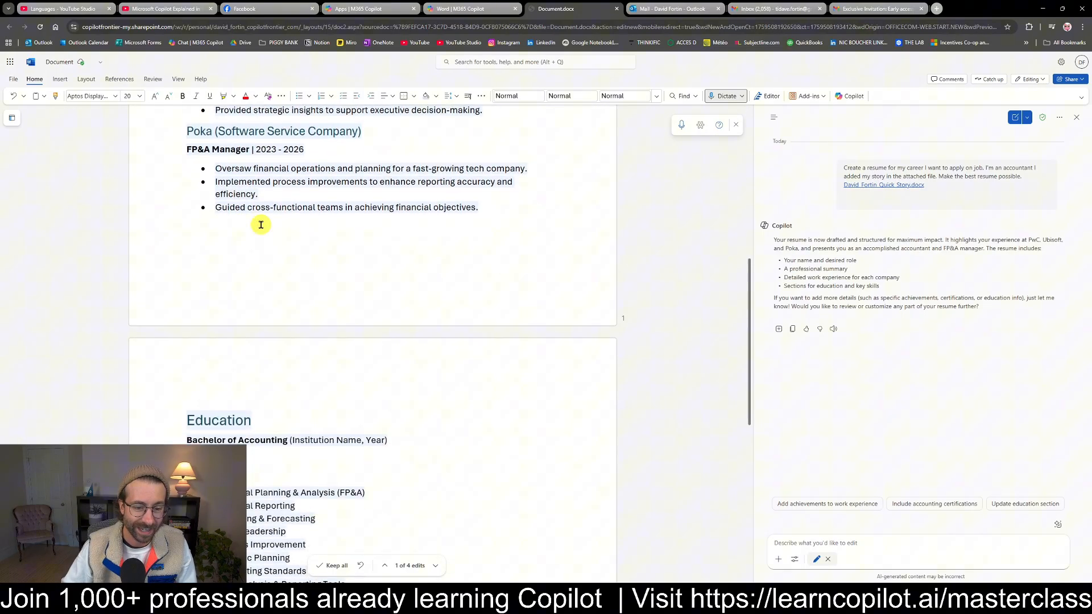
pyautogui.scroll(-3)
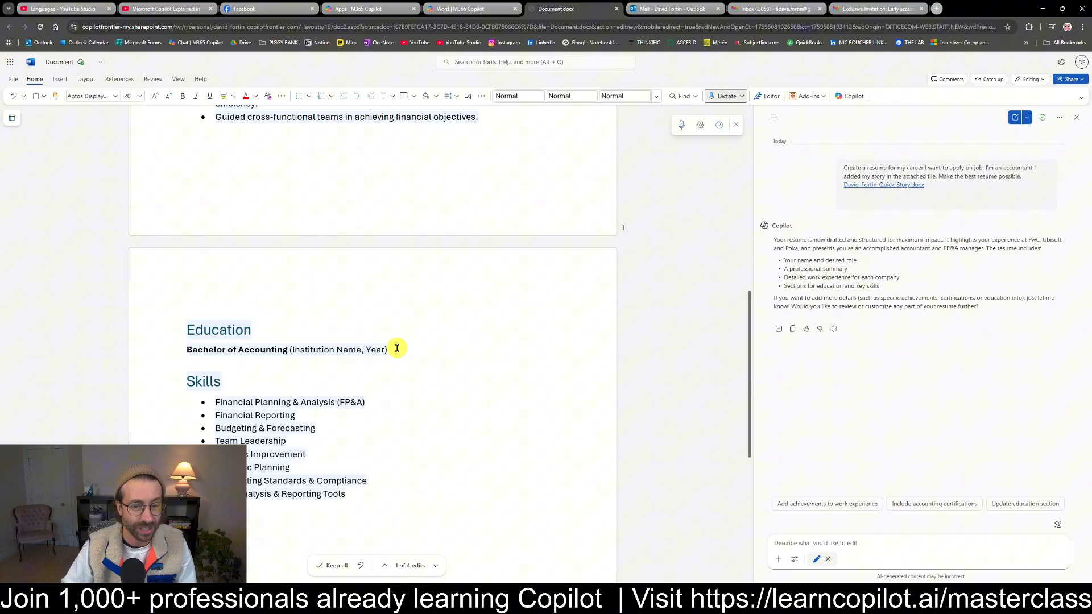